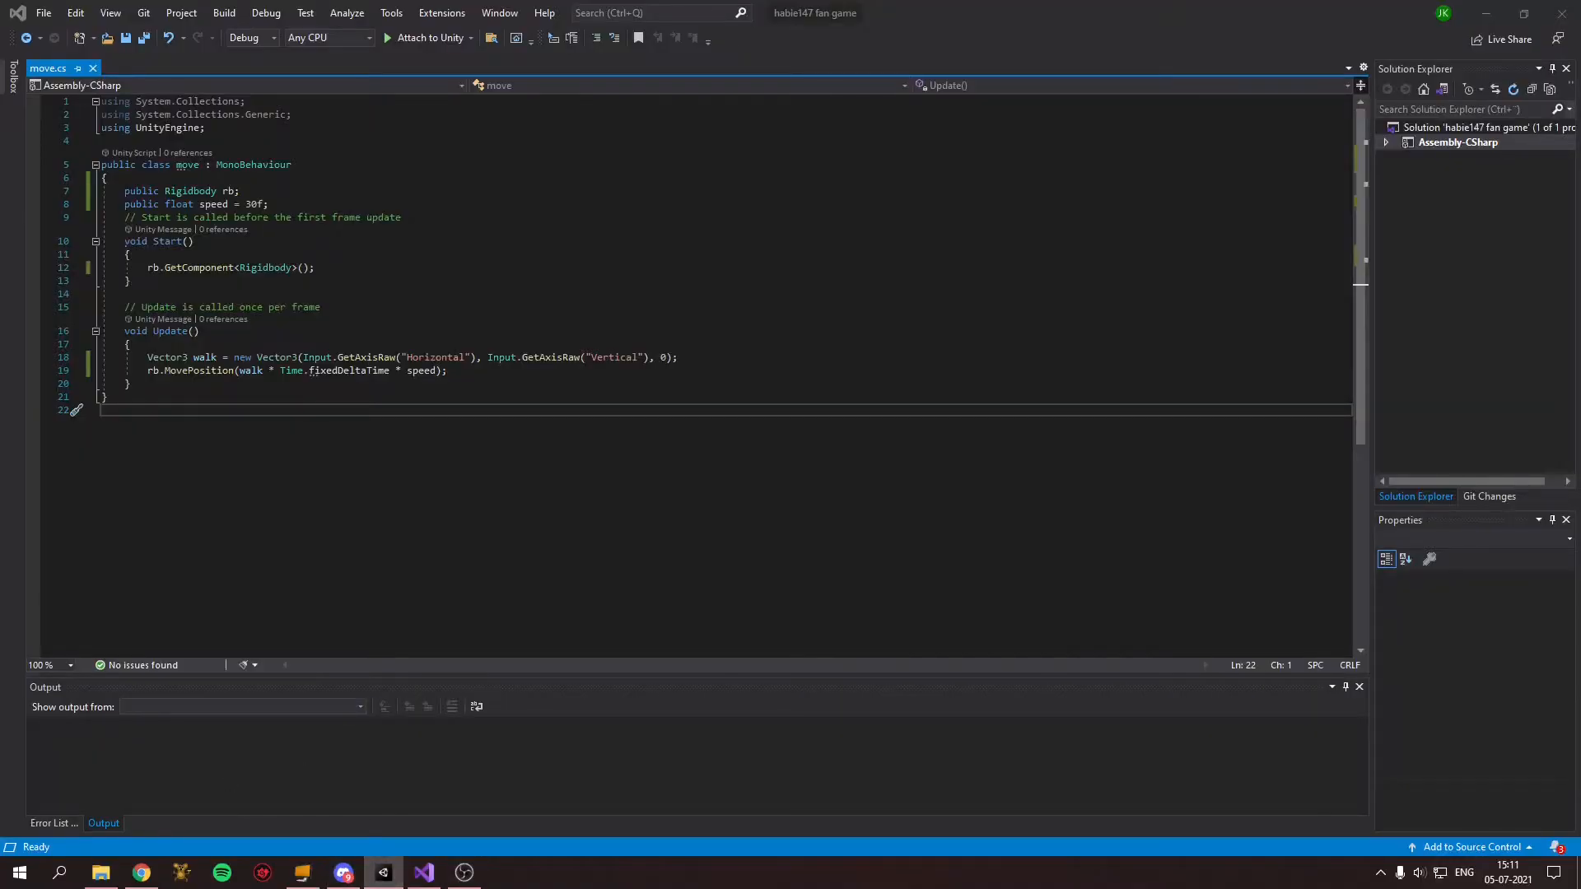
Step: Switch from Visual Studio back to the Unity editor via the taskbar
{"action": "left_click", "coordinate": [382, 872]}
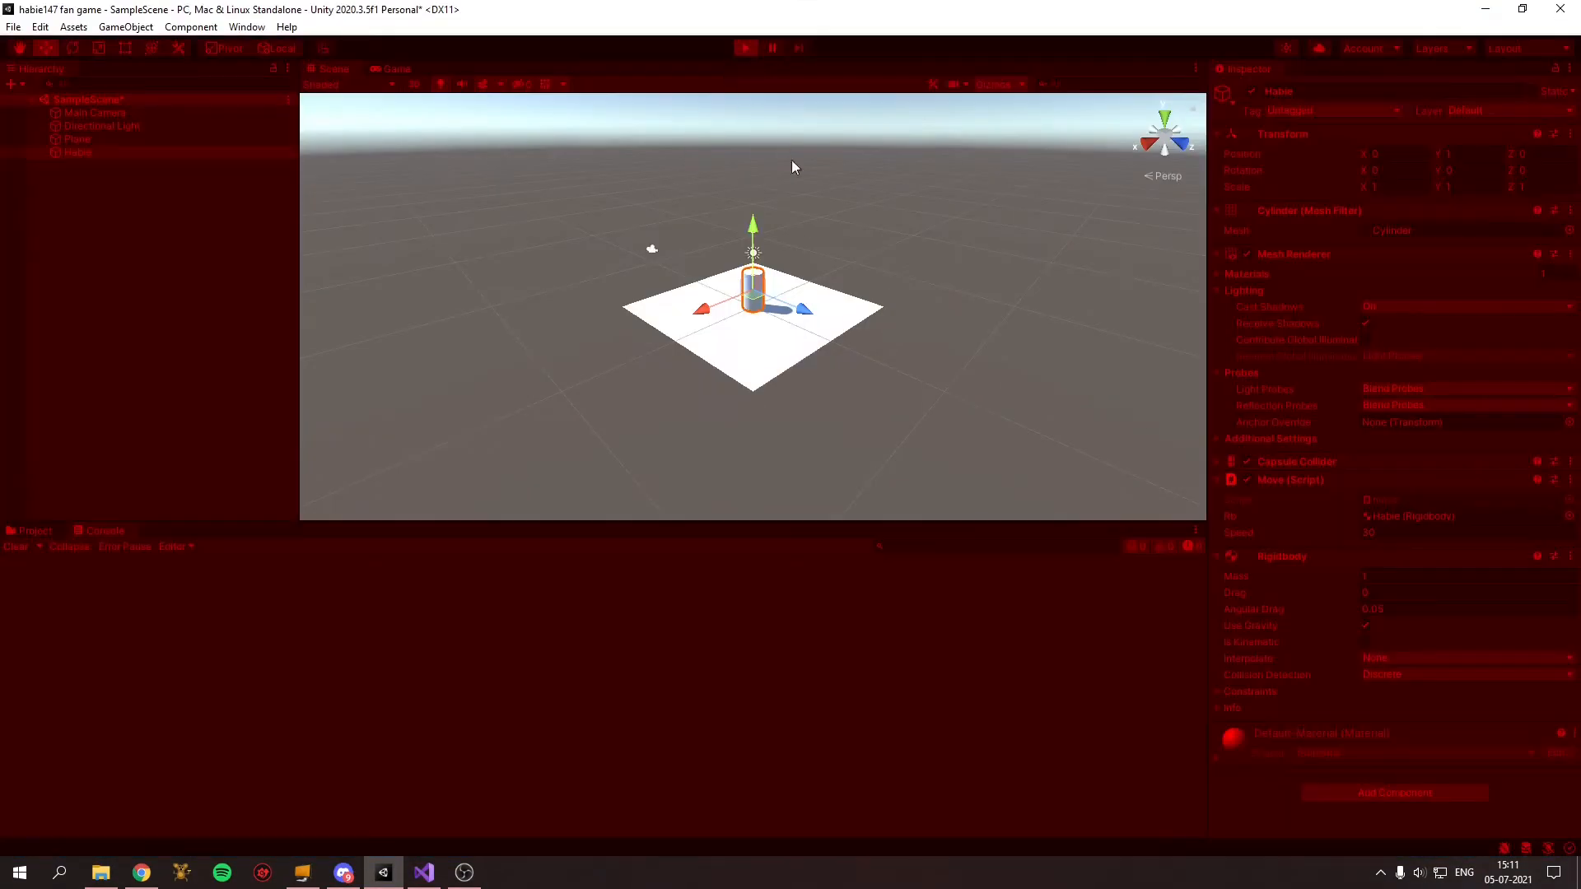
Step: Watch the Habie cylinder move across the plane in the Game view
{"action": "left_click", "coordinate": [744, 48]}
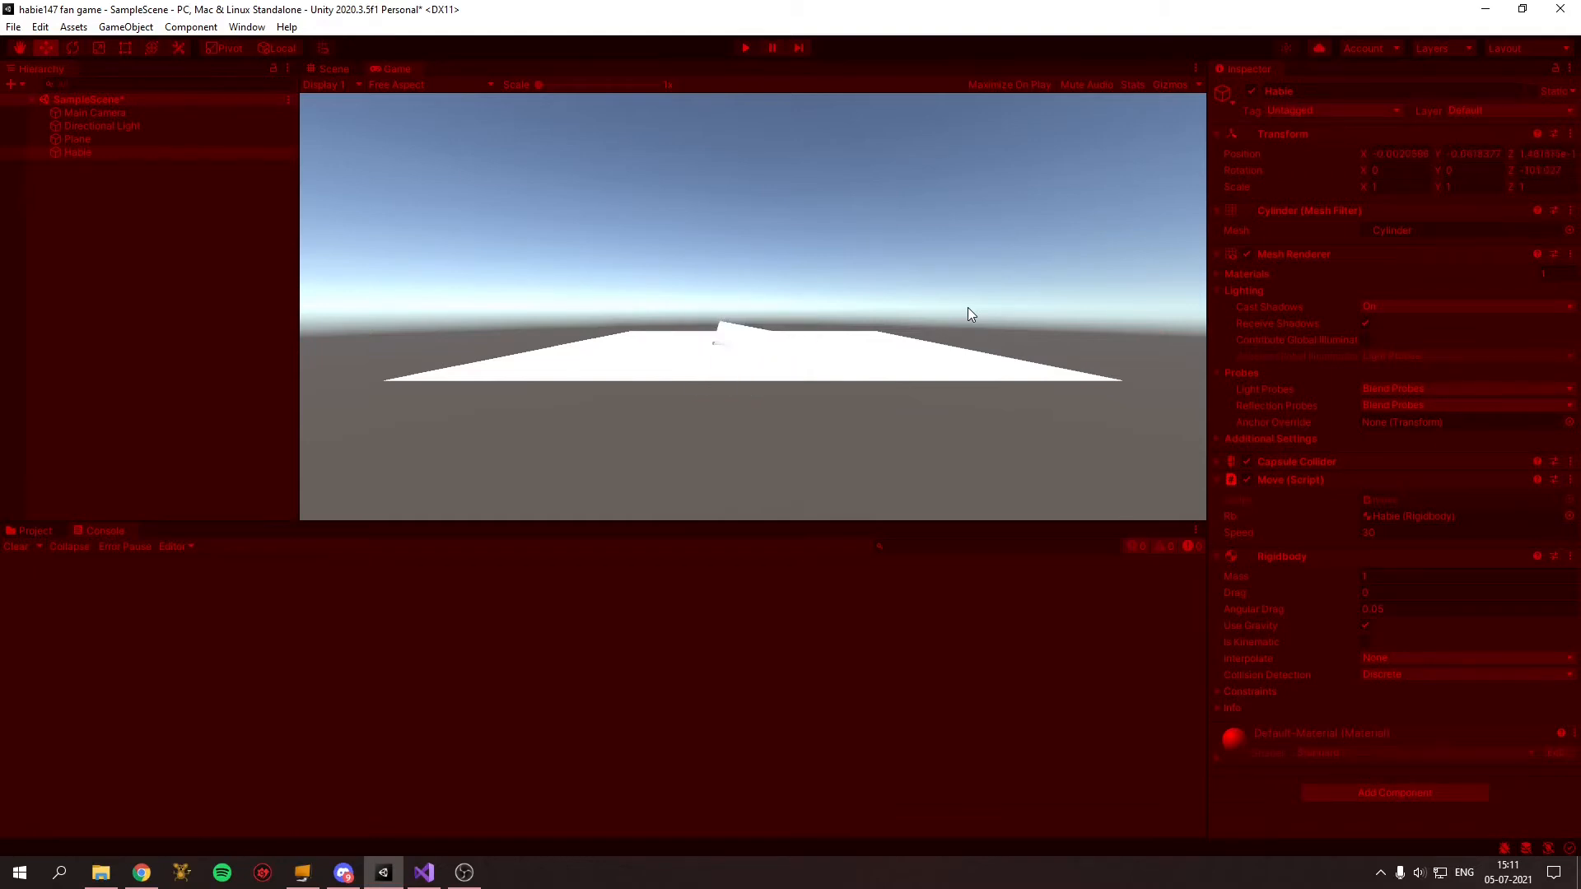
{"action": "mouse_move", "coordinate": [464, 872]}
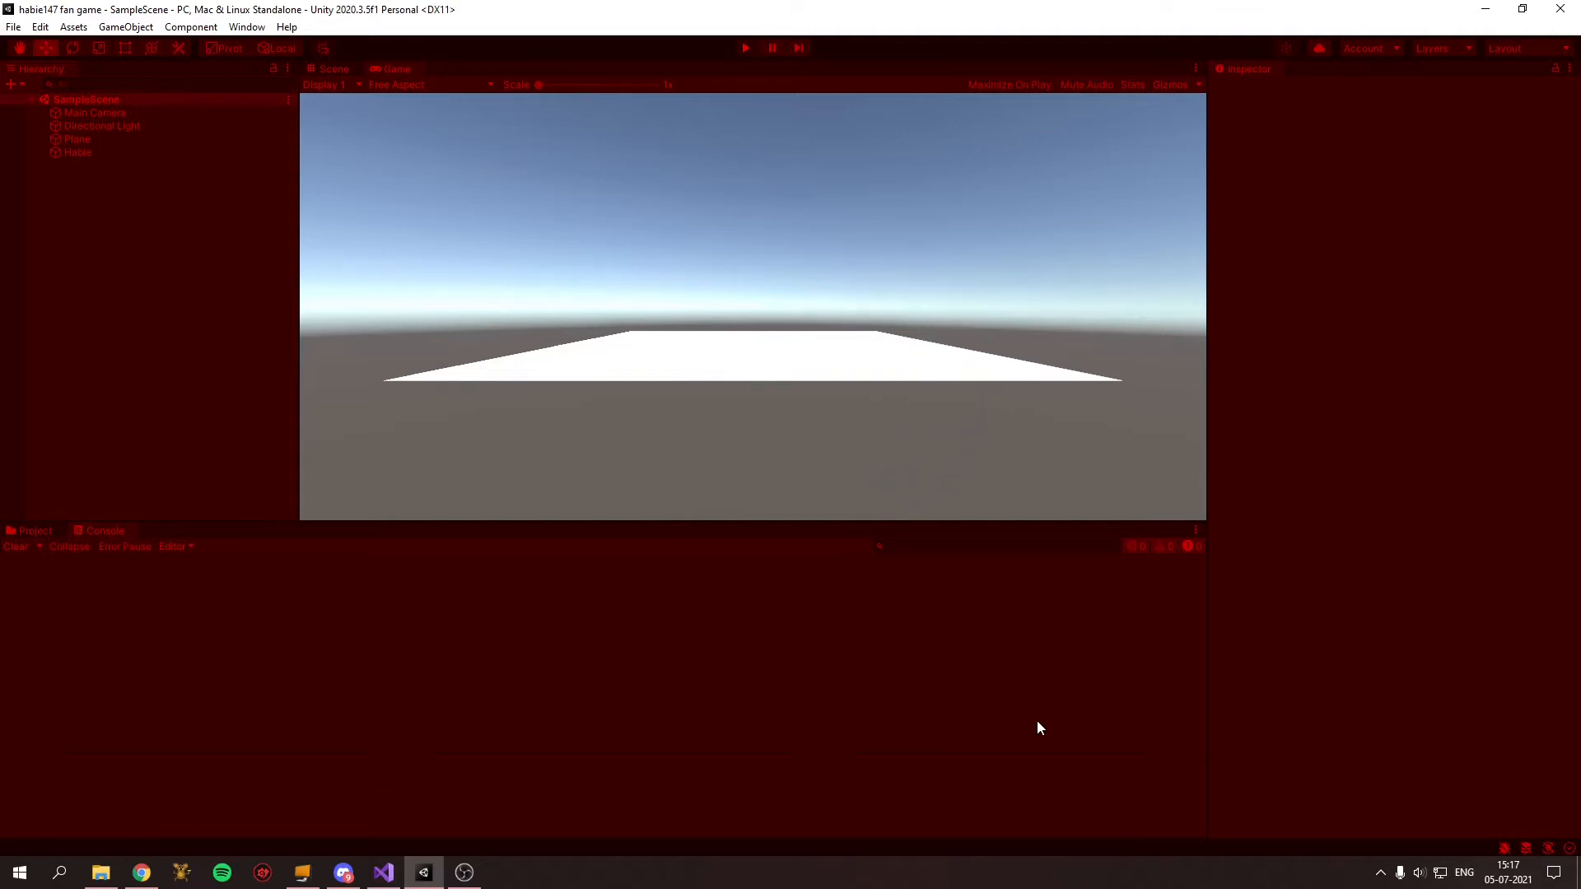
Step: Stop and restart Play mode to retest the Habie cylinder on the plane
{"action": "left_click", "coordinate": [745, 47]}
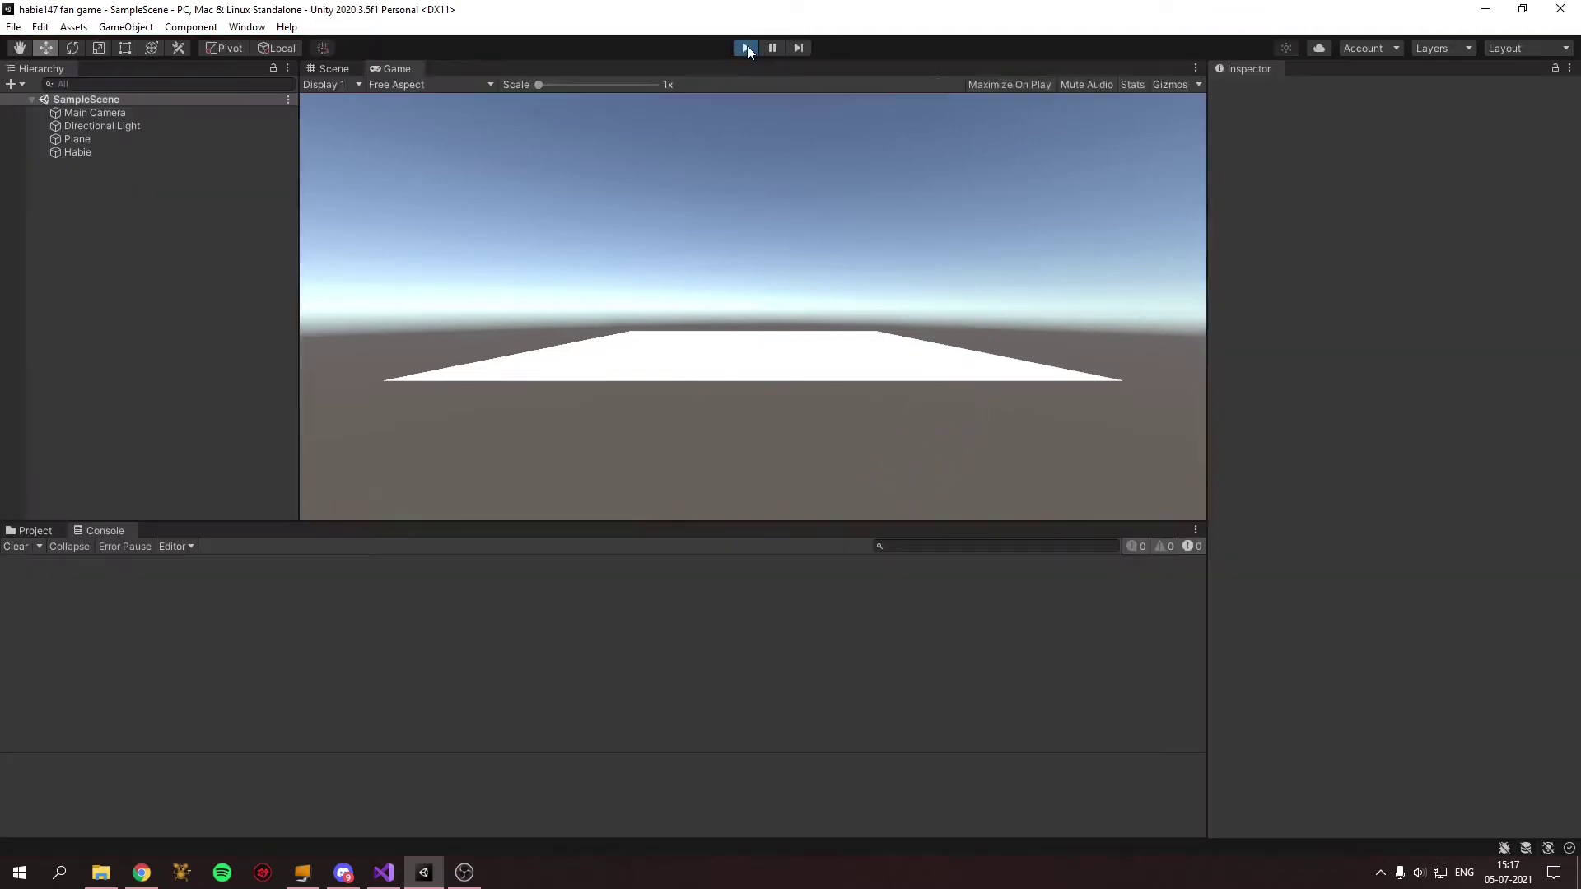
{"action": "left_click", "coordinate": [745, 48]}
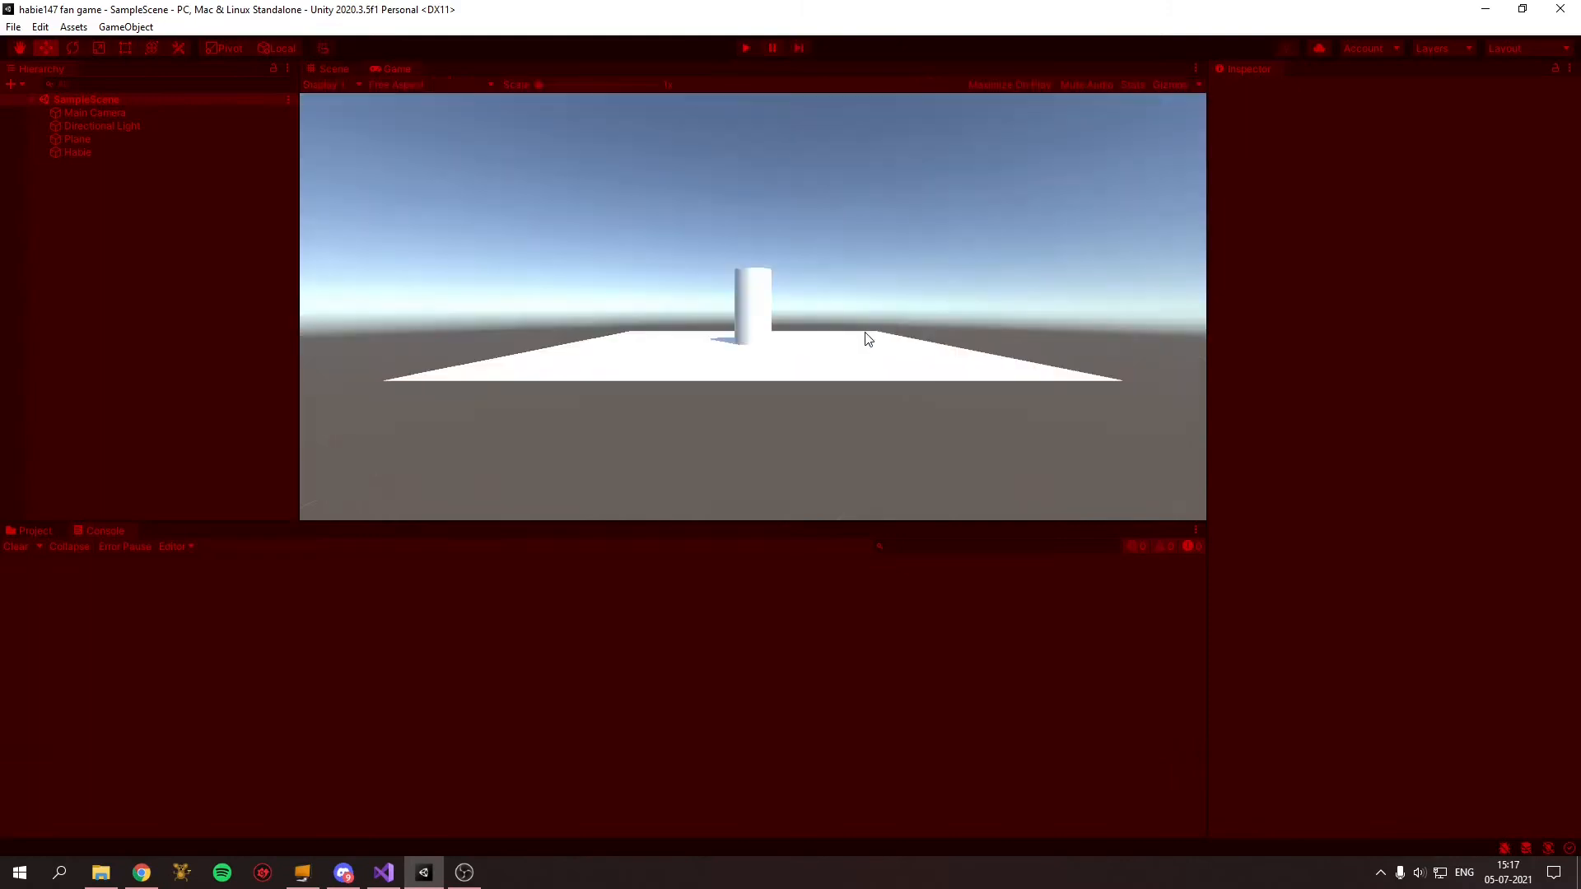
{"action": "left_click", "coordinate": [745, 47]}
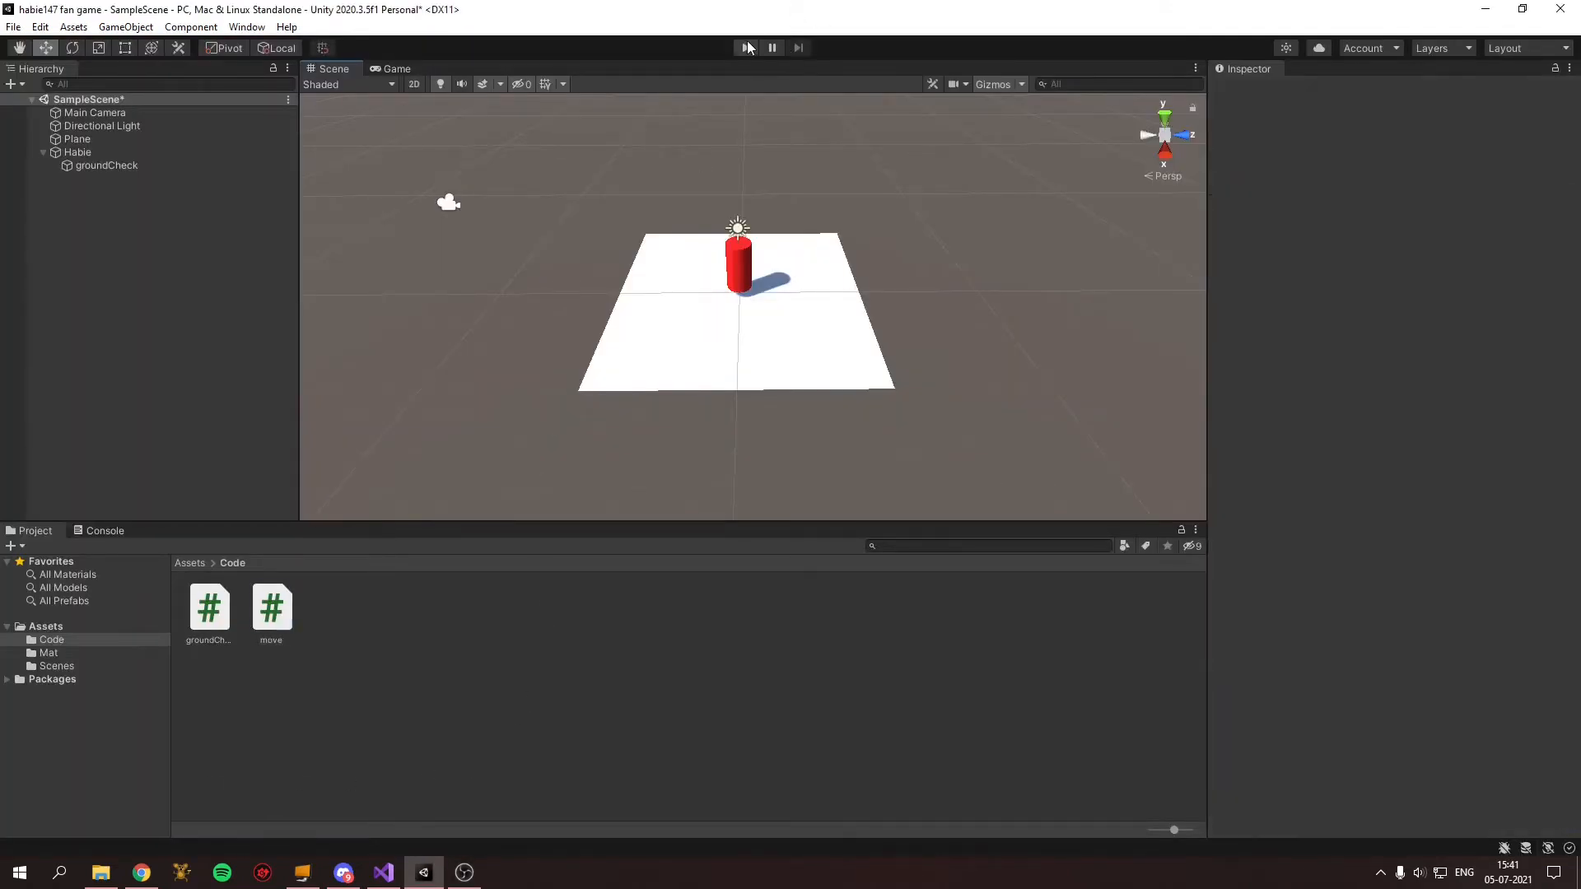
{"action": "left_click", "coordinate": [746, 47]}
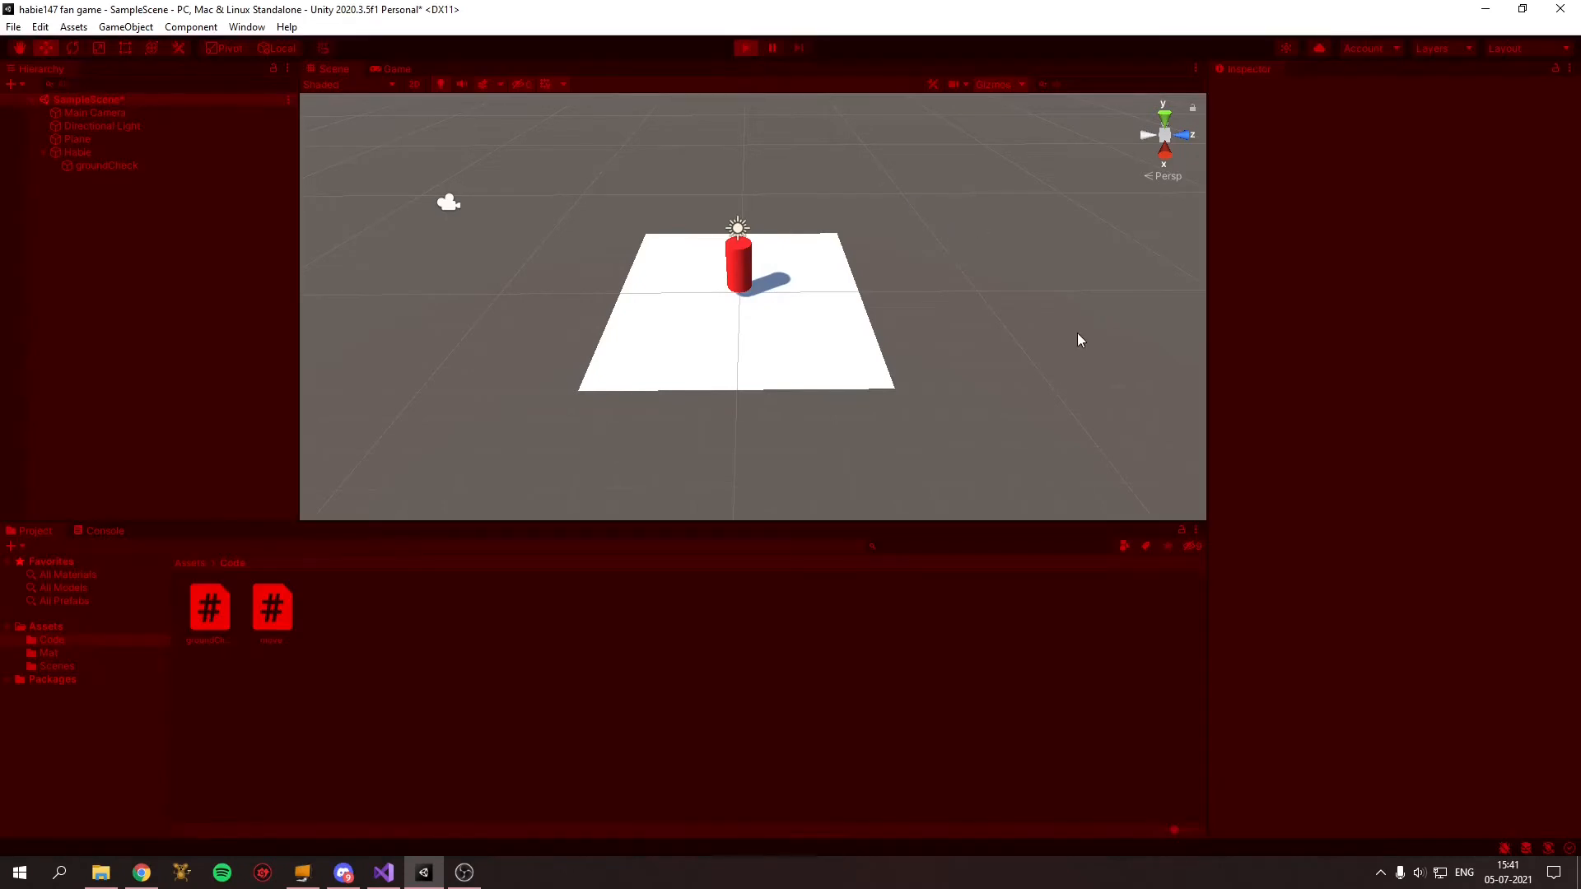
{"action": "left_click", "coordinate": [396, 68]}
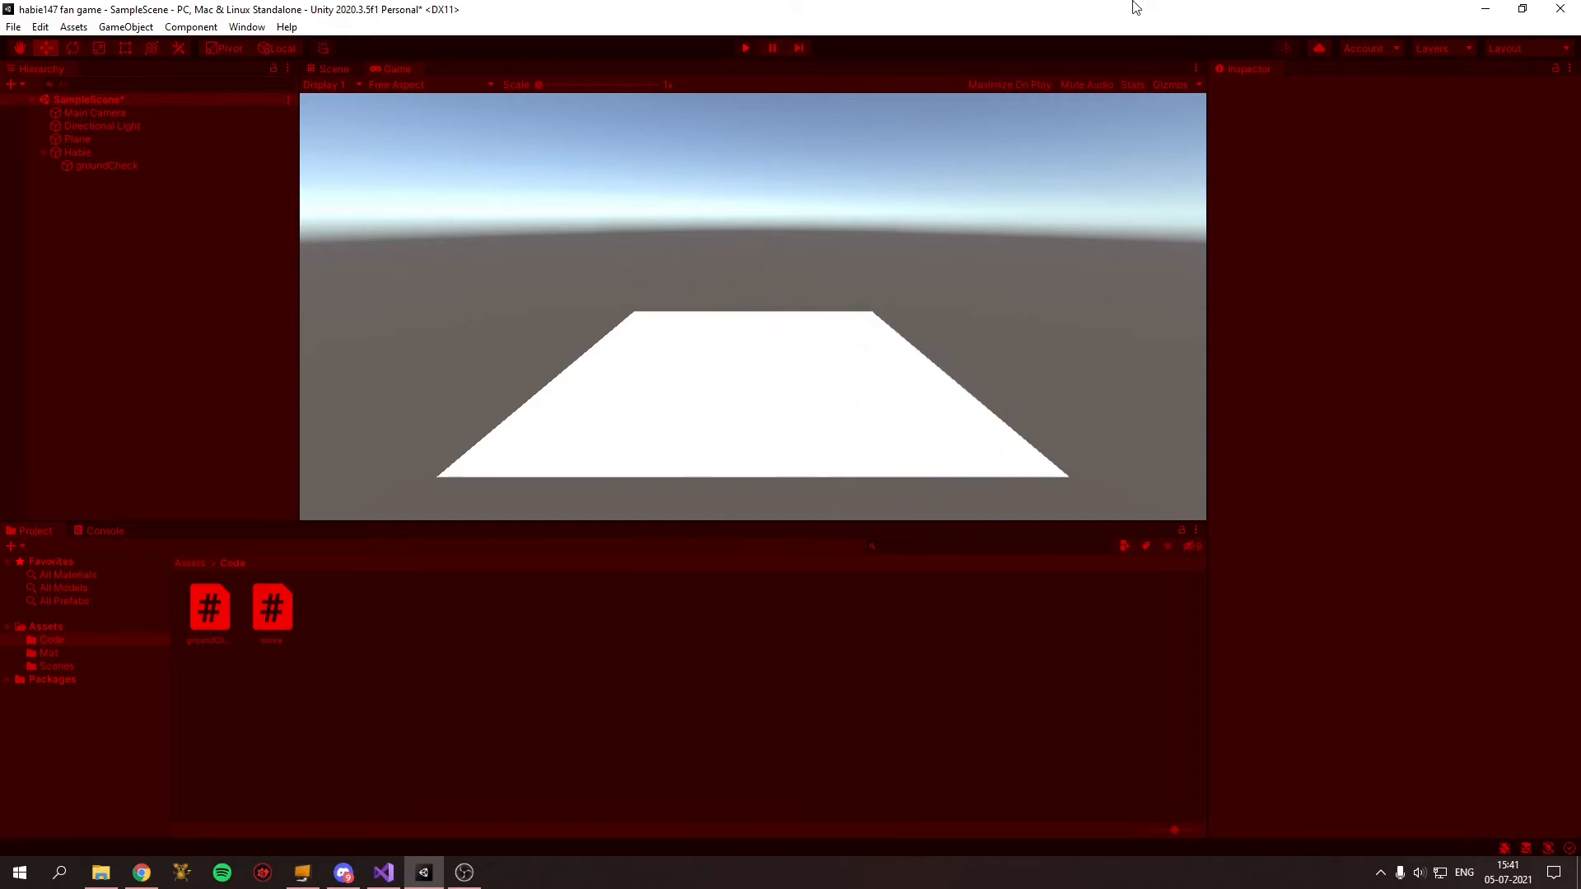
{"action": "left_click", "coordinate": [744, 48]}
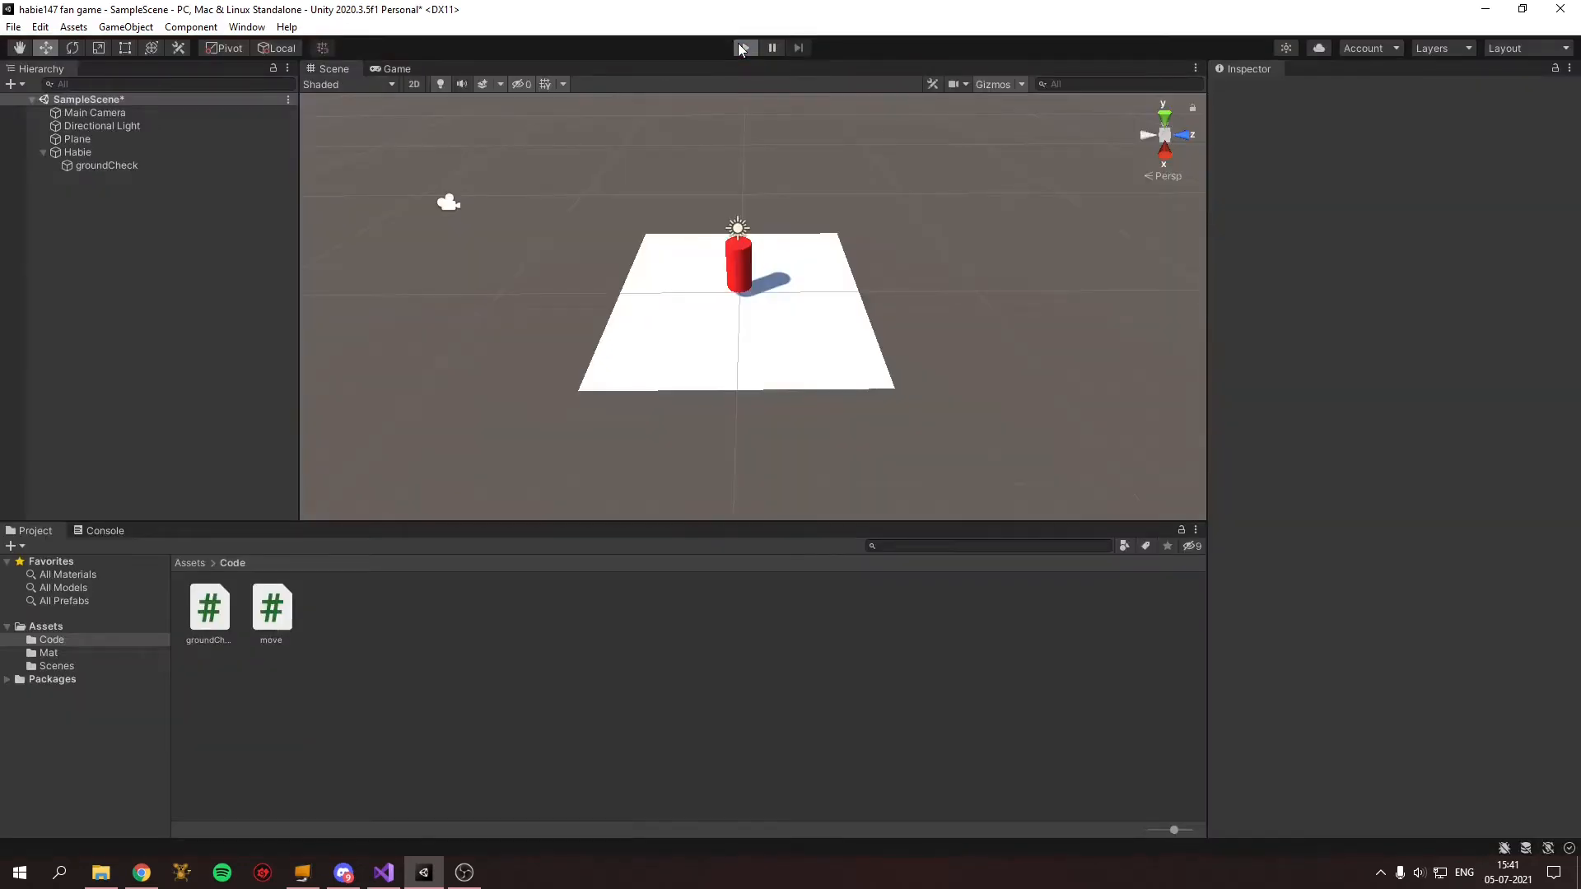
{"action": "left_click", "coordinate": [744, 47]}
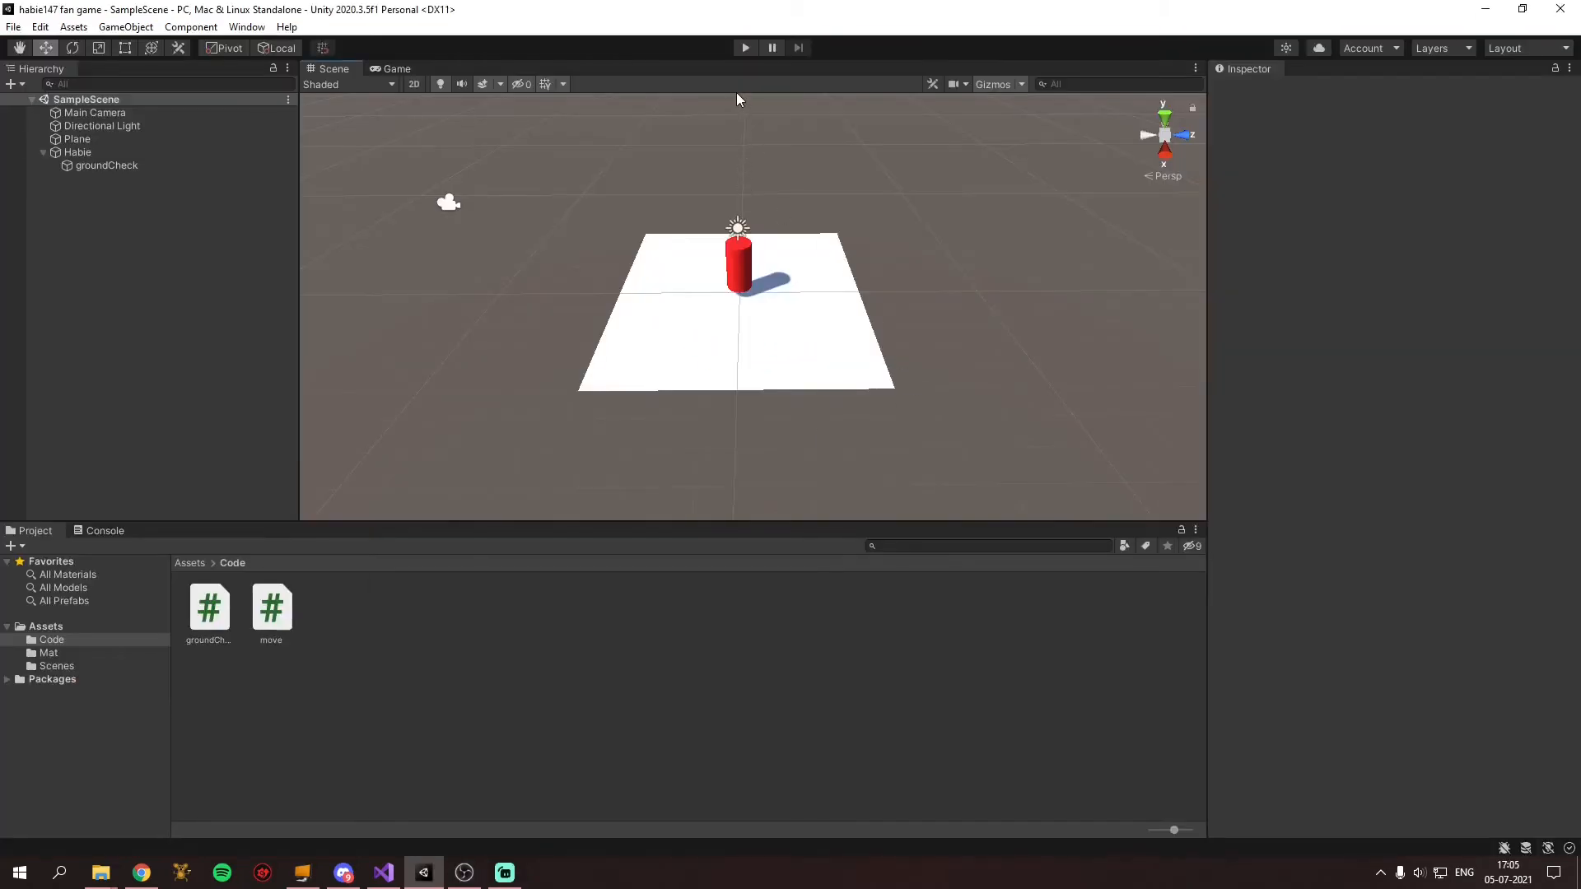
Step: Toggle Play mode while reviewing the playerMovement script's Jump, ControlDrag and MovePlayer code
{"action": "left_click", "coordinate": [744, 48]}
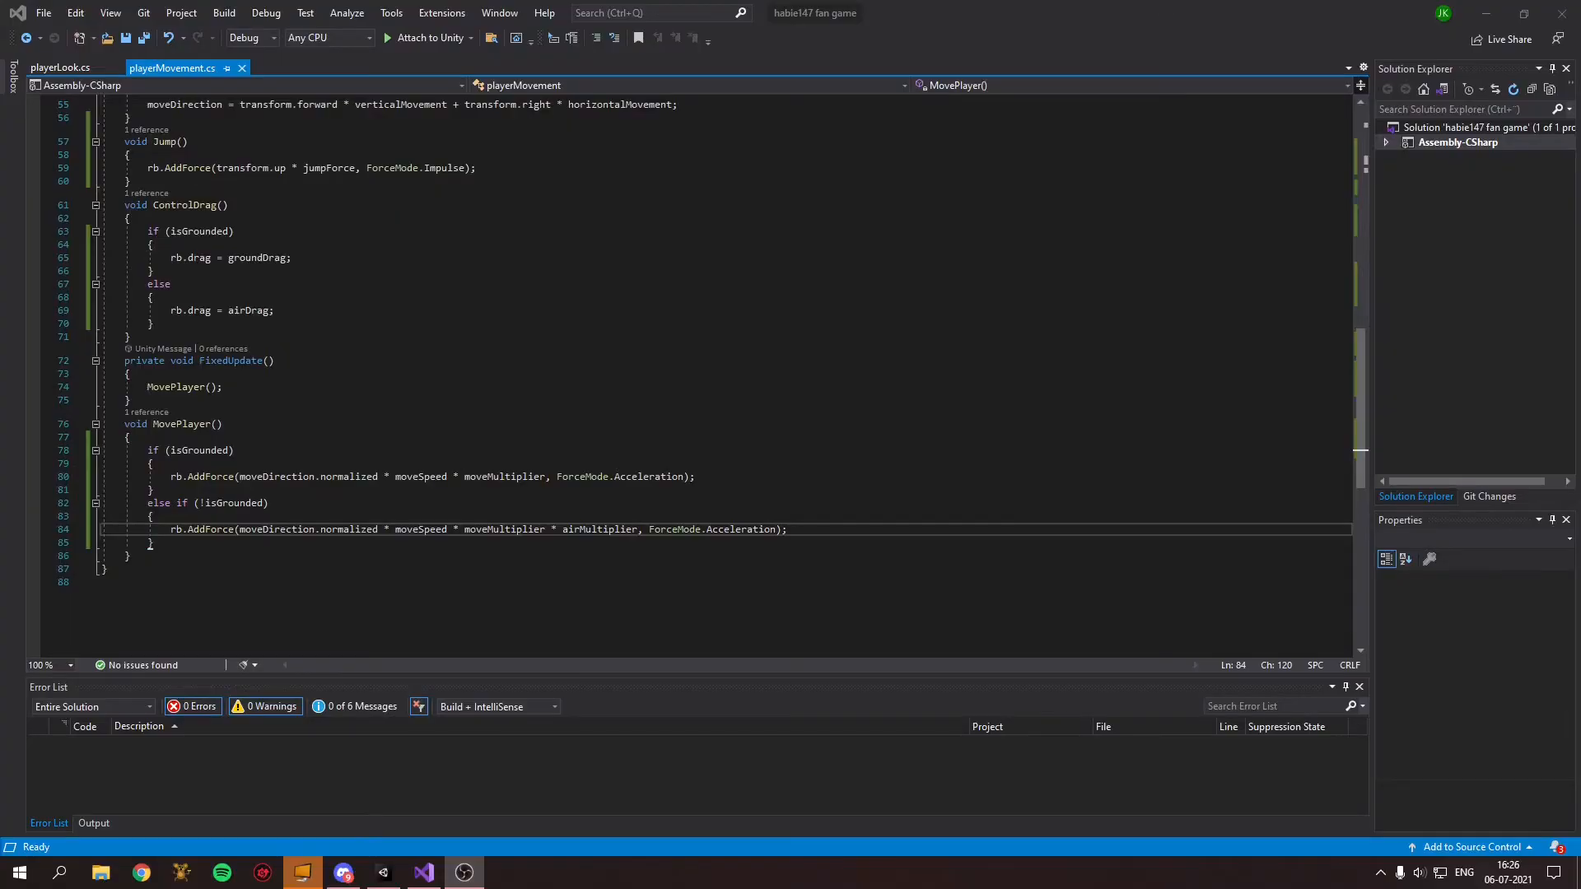
{"action": "mouse_move", "coordinate": [381, 872]}
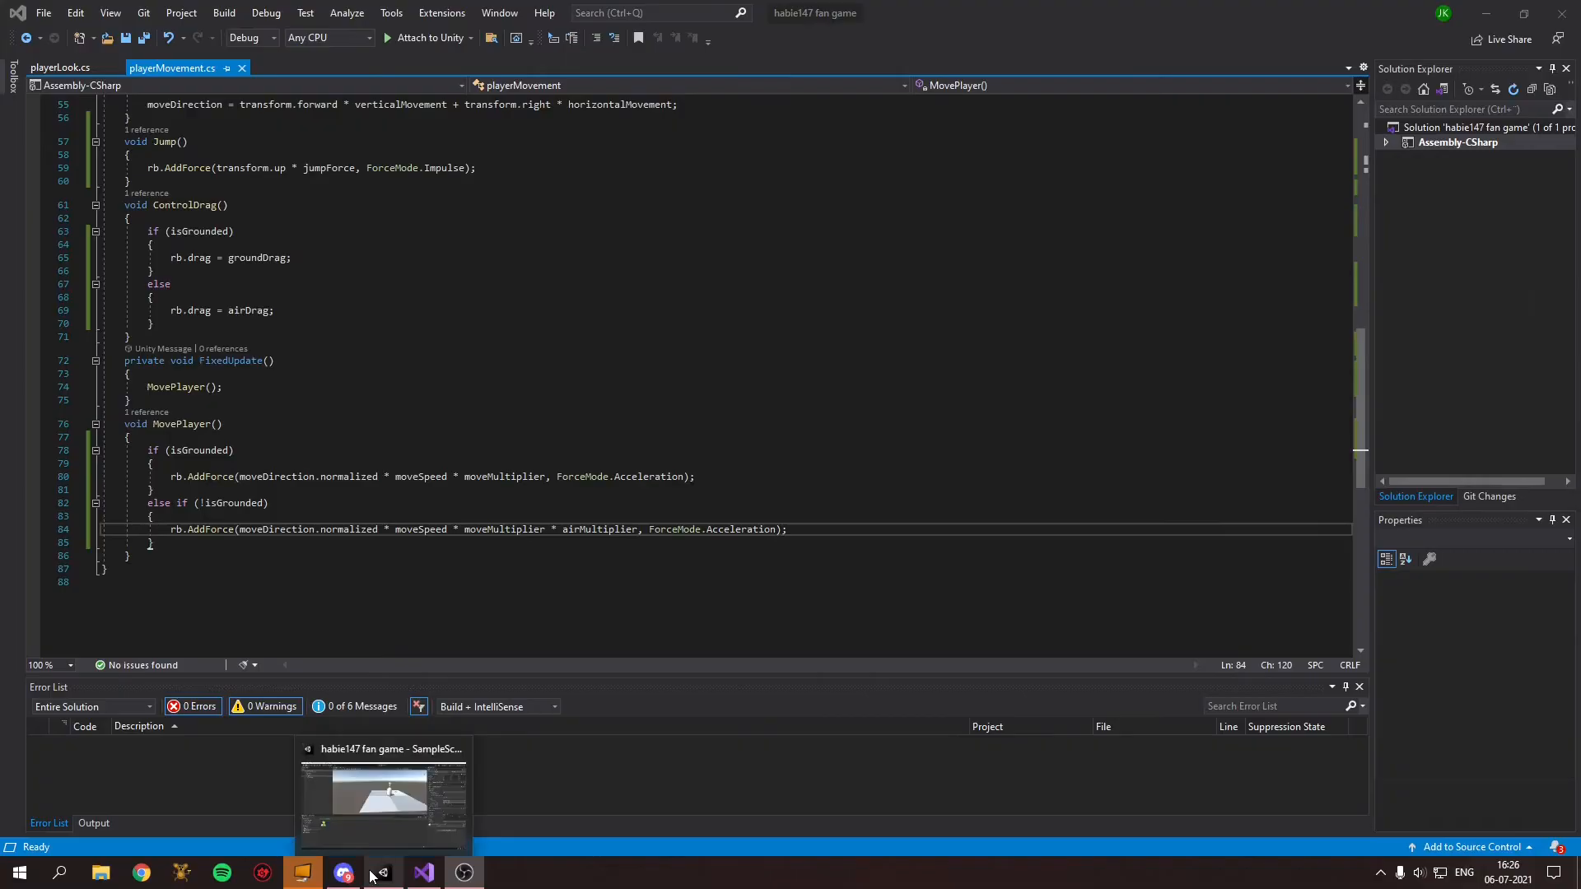
Step: Bring Unity to the front and play-test the capsule player on the tiled plane
{"action": "left_click", "coordinate": [383, 796]}
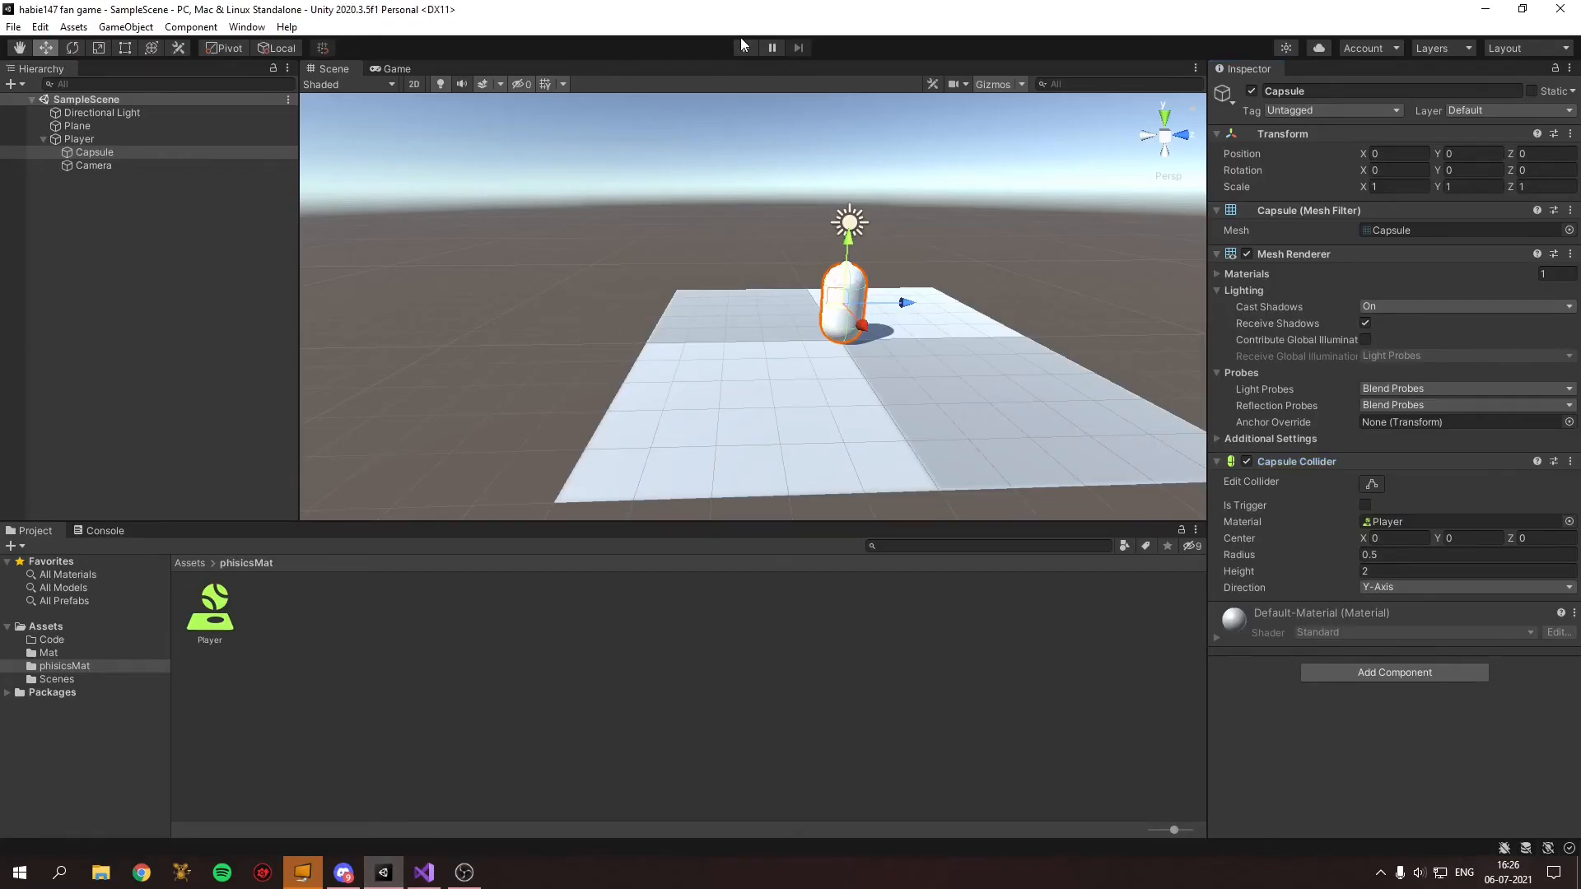
{"action": "left_click", "coordinate": [745, 48]}
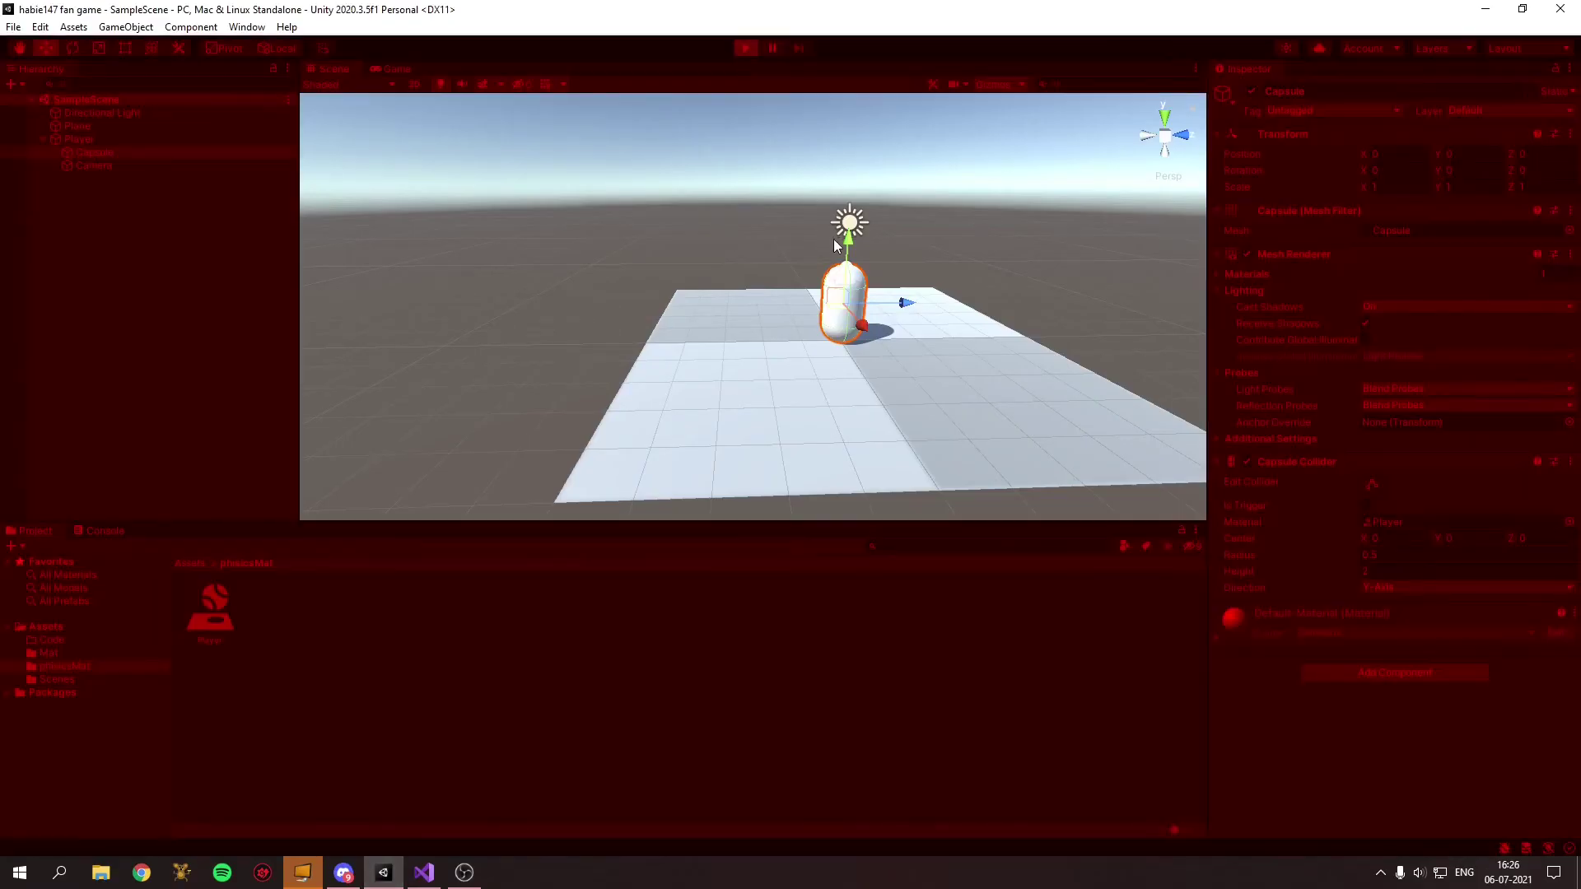
{"action": "left_click", "coordinate": [396, 68]}
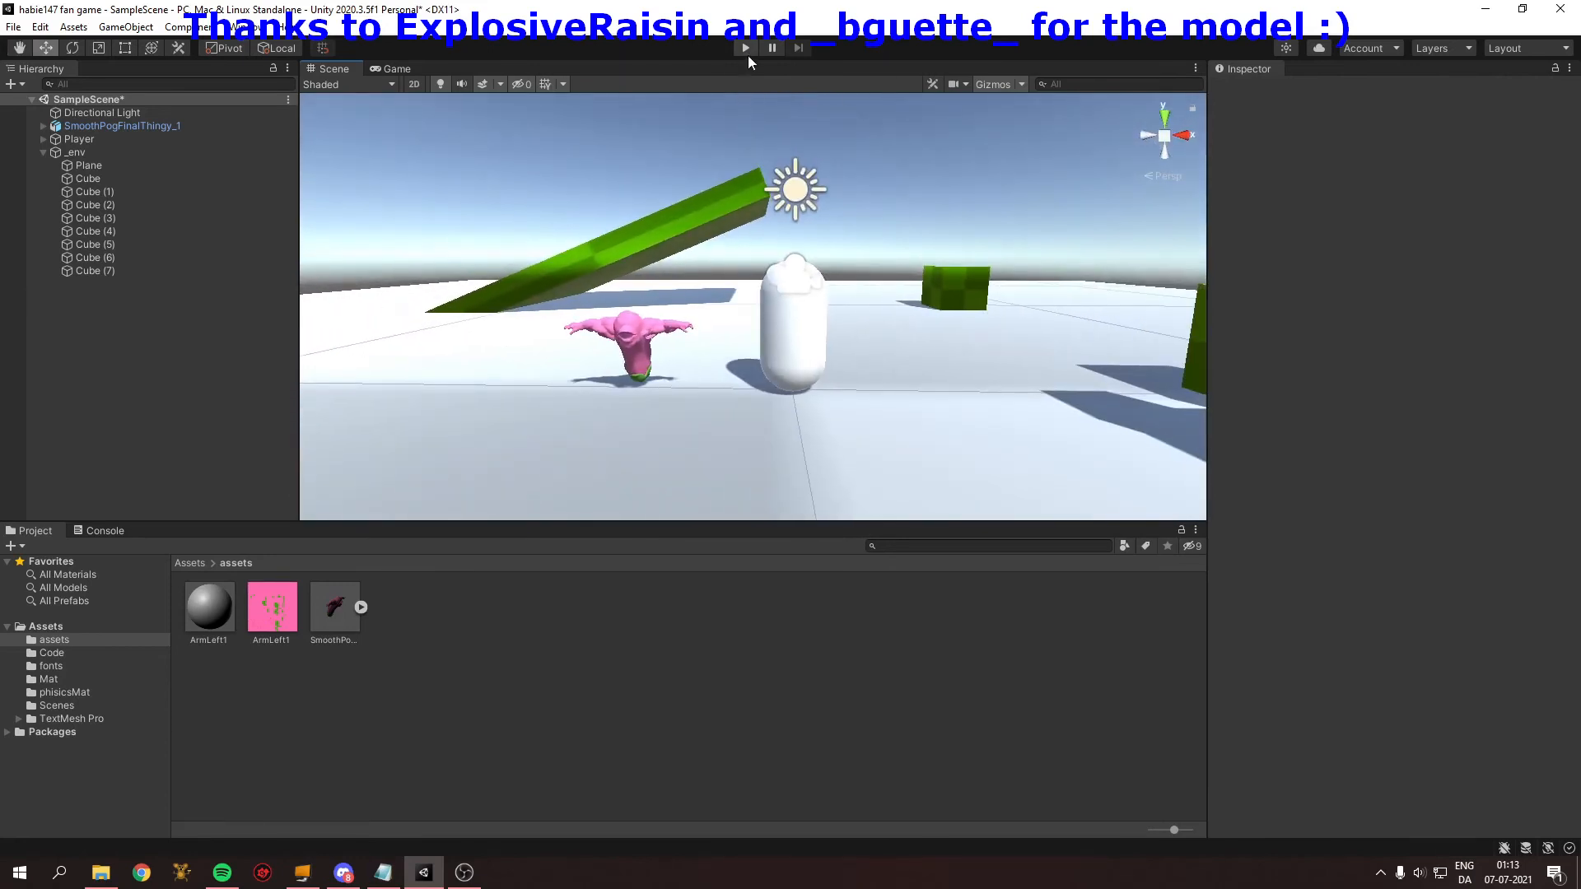
Step: Toggle Play mode while inspecting the pink model's Armature and Body and the Player's parts
{"action": "left_click", "coordinate": [744, 48]}
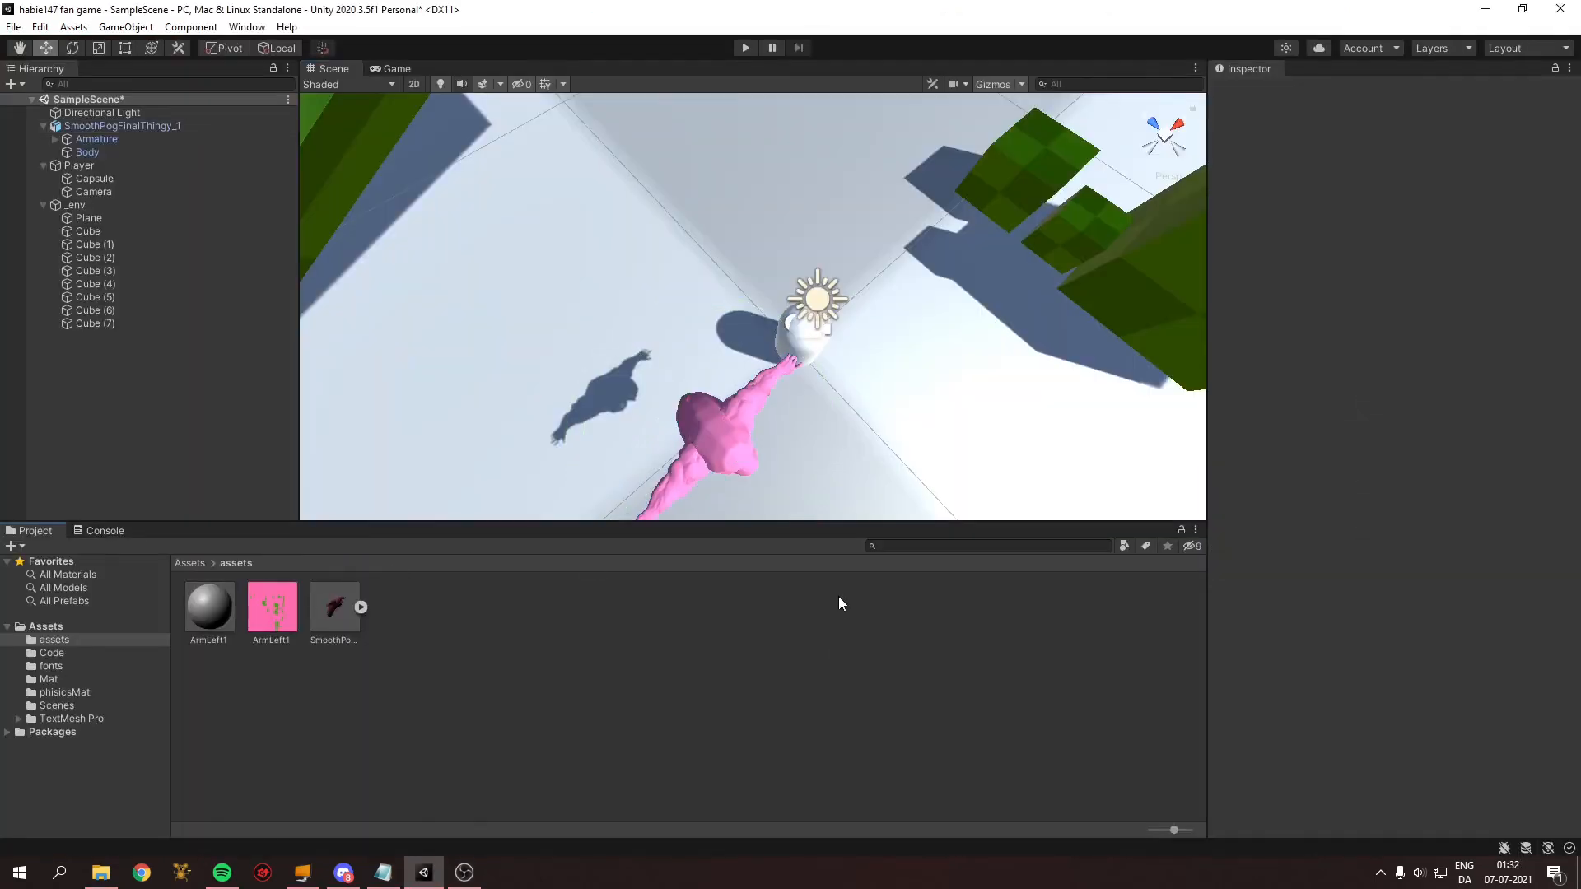
{"action": "mouse_move", "coordinate": [758, 41]}
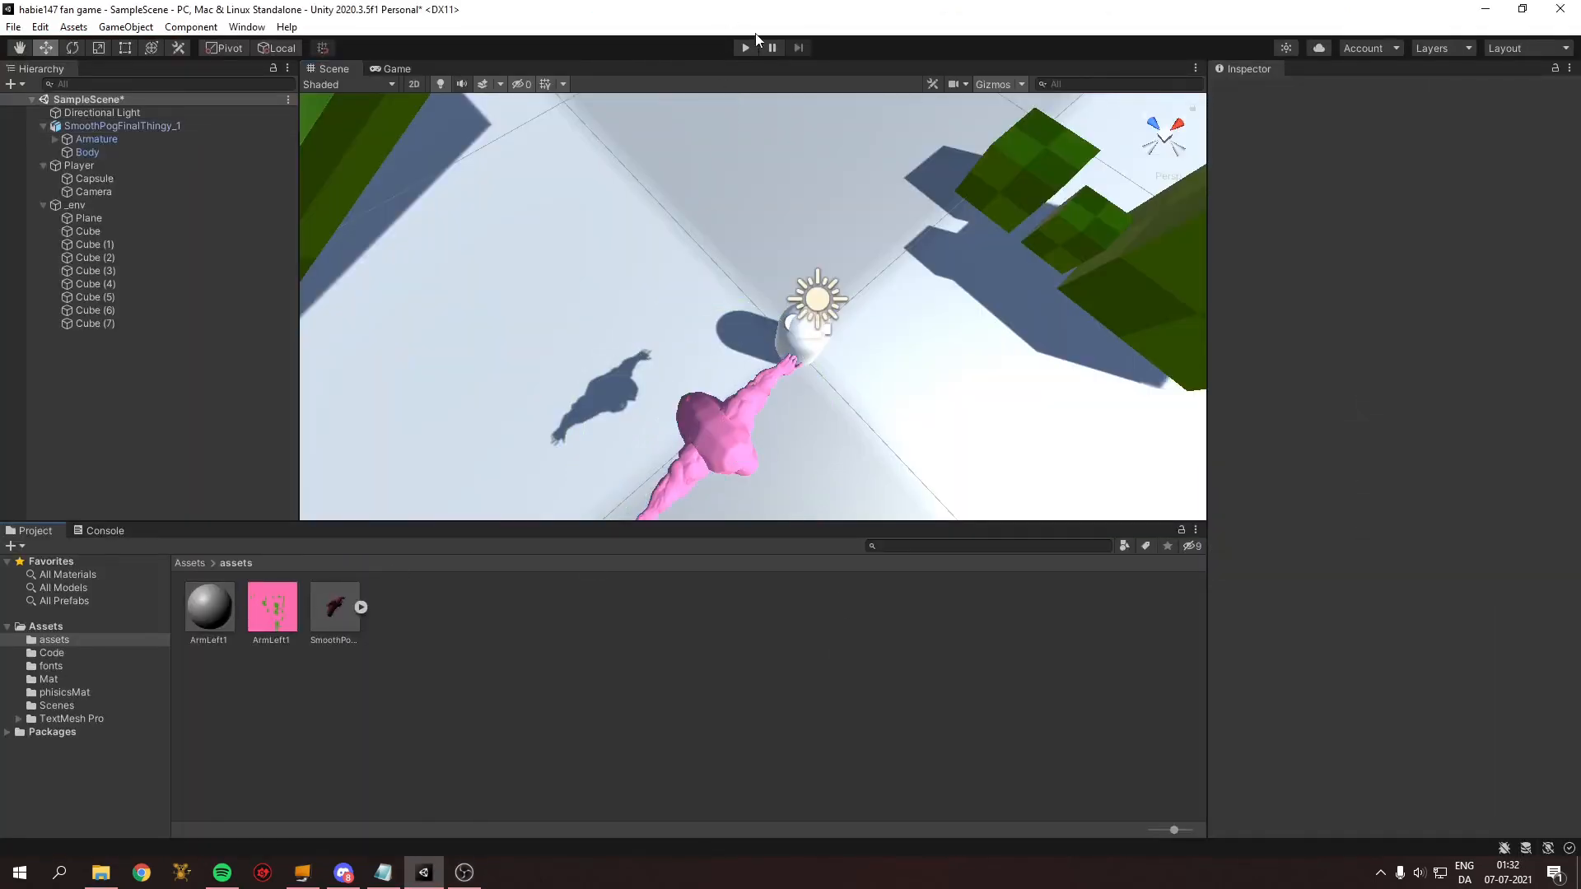
Step: Play the level to see the pink enemy among green blocks from the player's view
{"action": "left_click", "coordinate": [745, 48]}
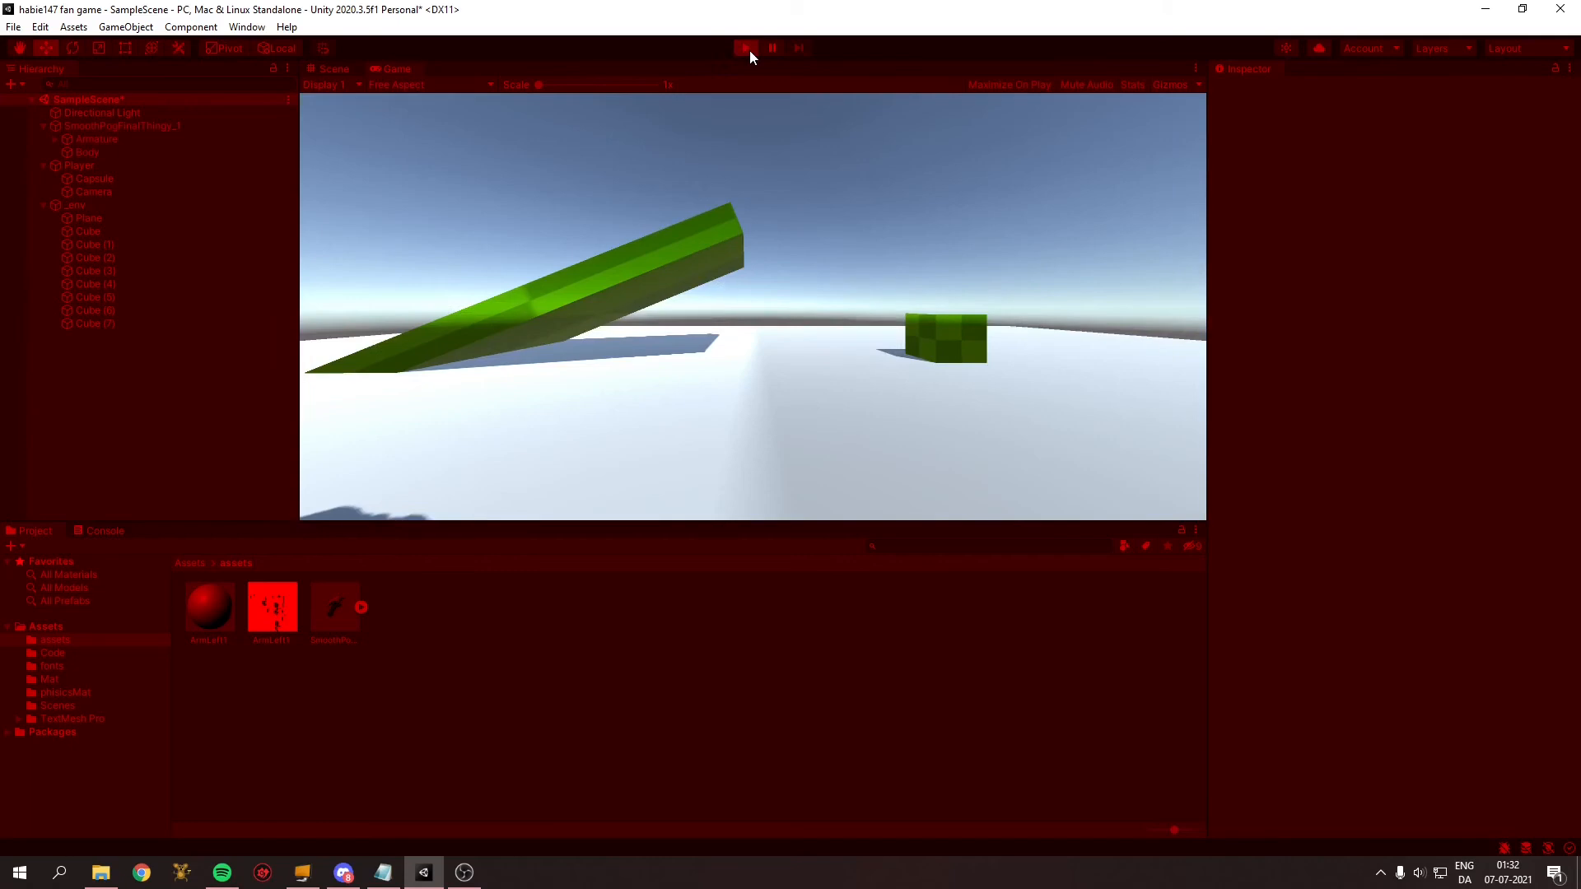
{"action": "left_click", "coordinate": [744, 47]}
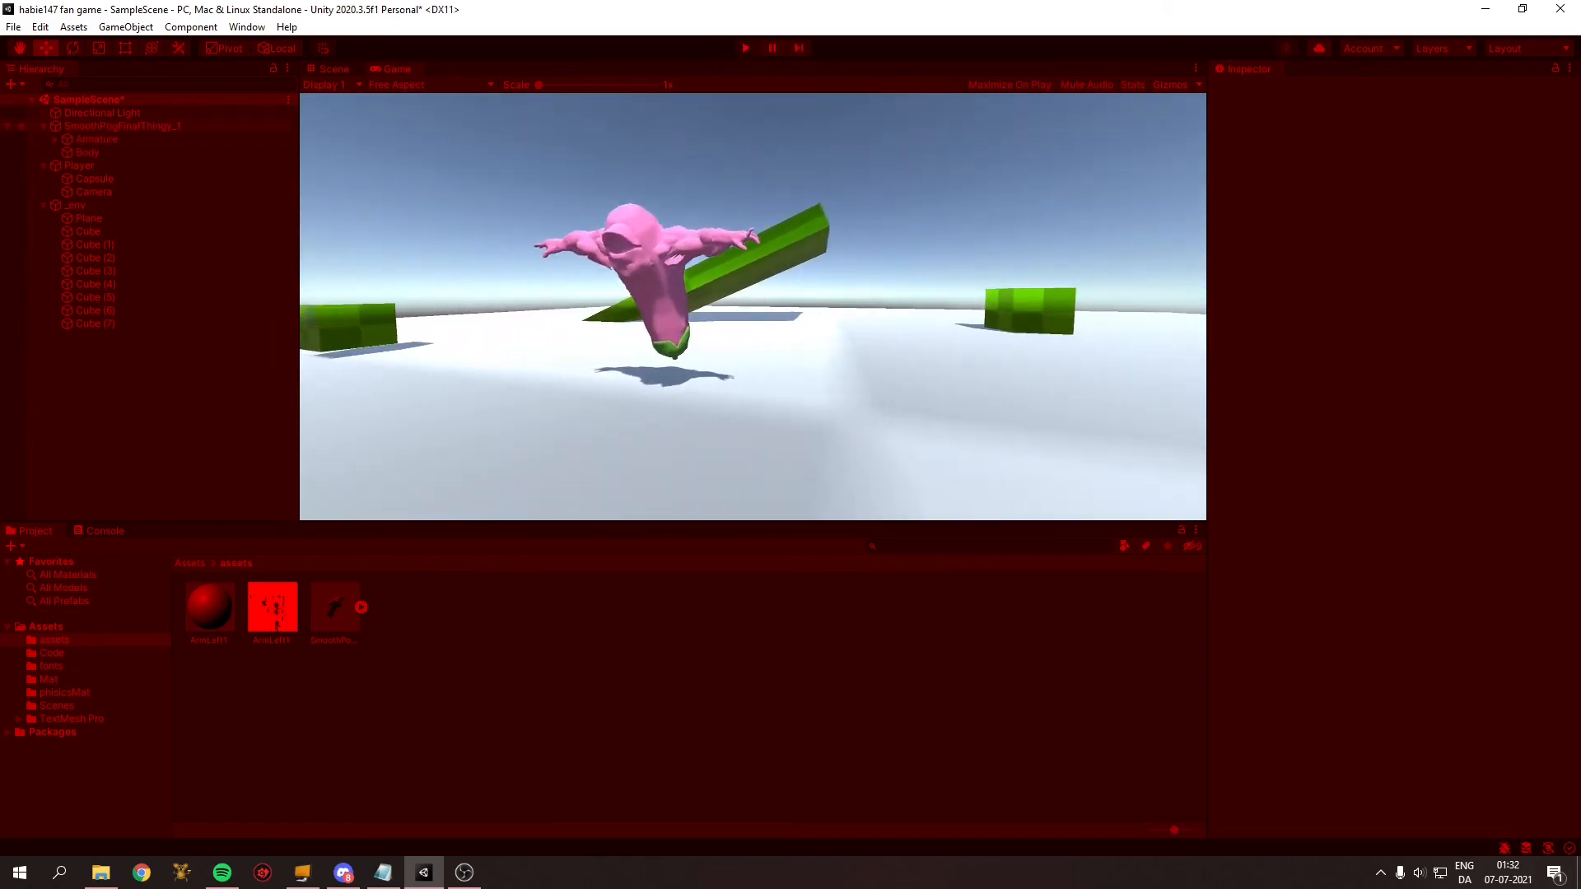